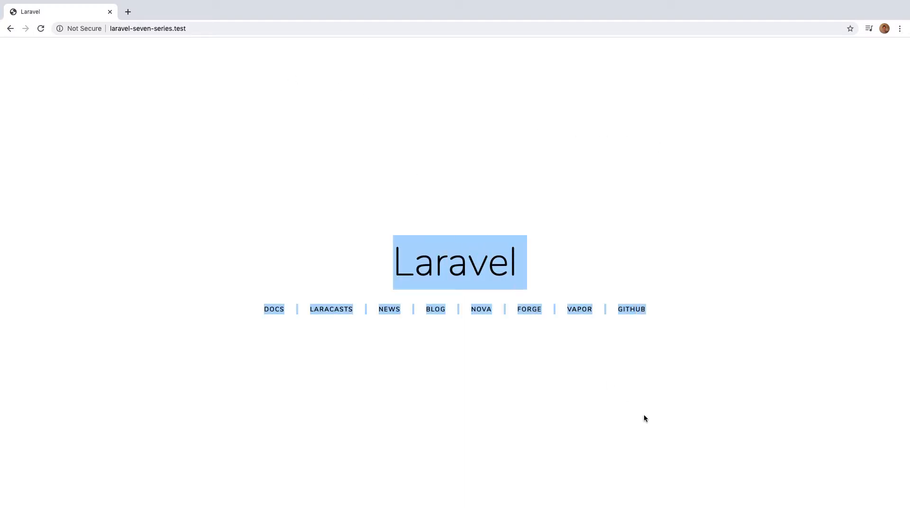
# Switch from the Laravel welcome page in Chrome over to the PhpStorm project
pyautogui.click(206, 28)
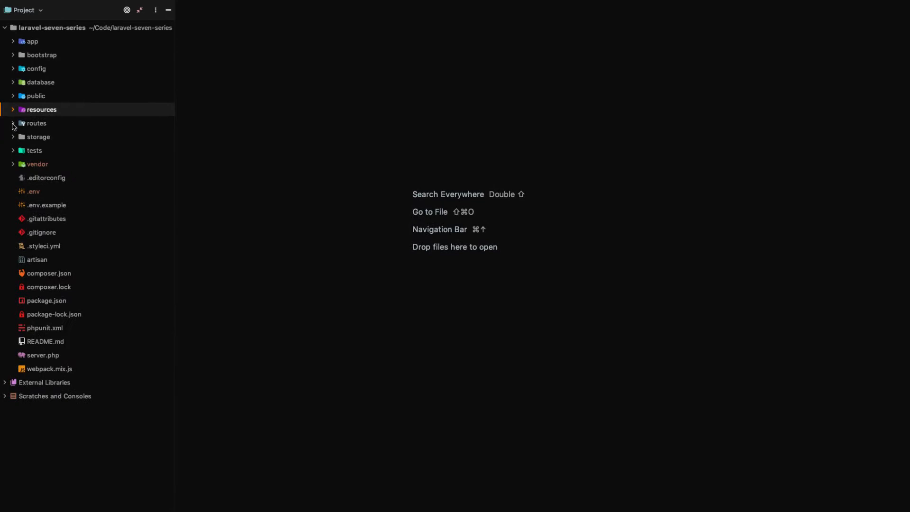
# Open routes/web.php and change the root route path to 'welcome'
pyautogui.click(37, 123)
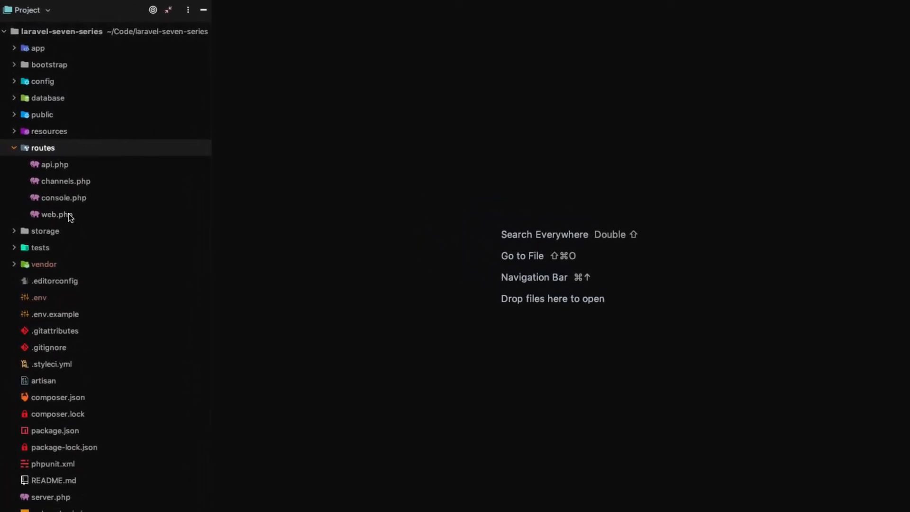
pyautogui.doubleClick(56, 214)
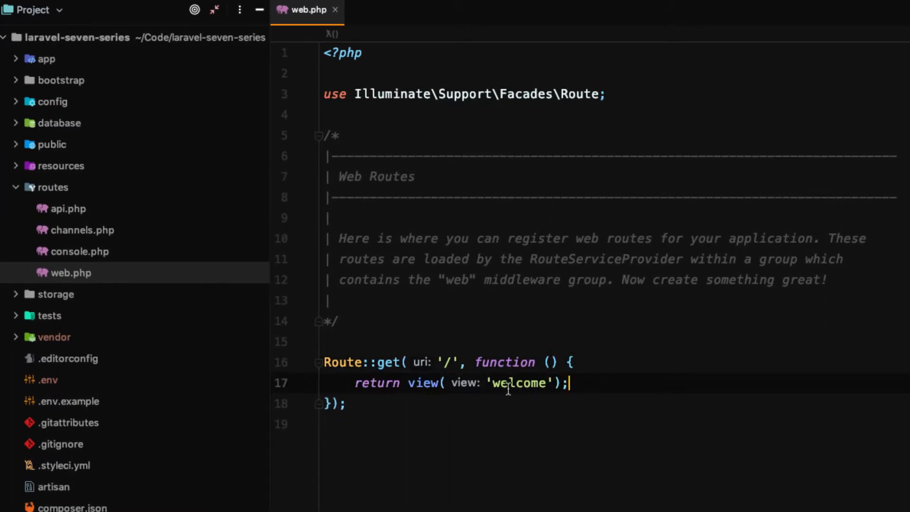
pyautogui.doubleClick(423, 382)
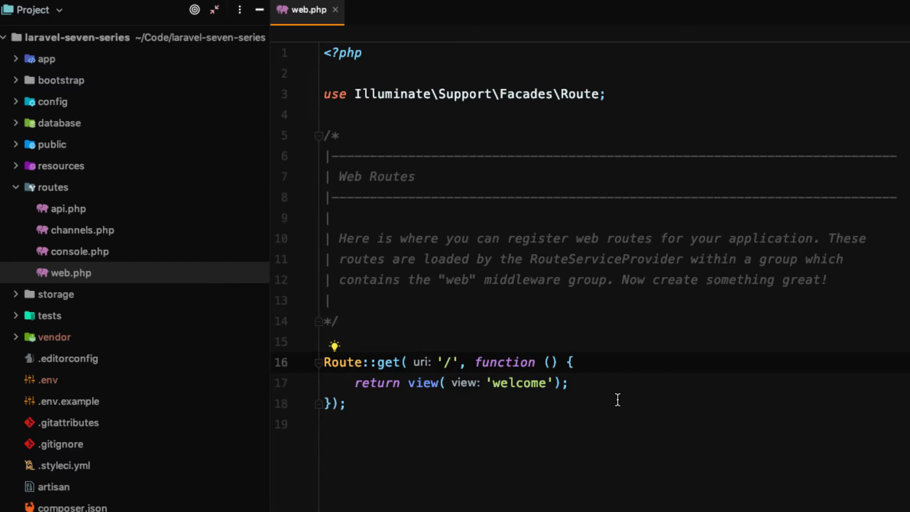
pyautogui.write('welcome')
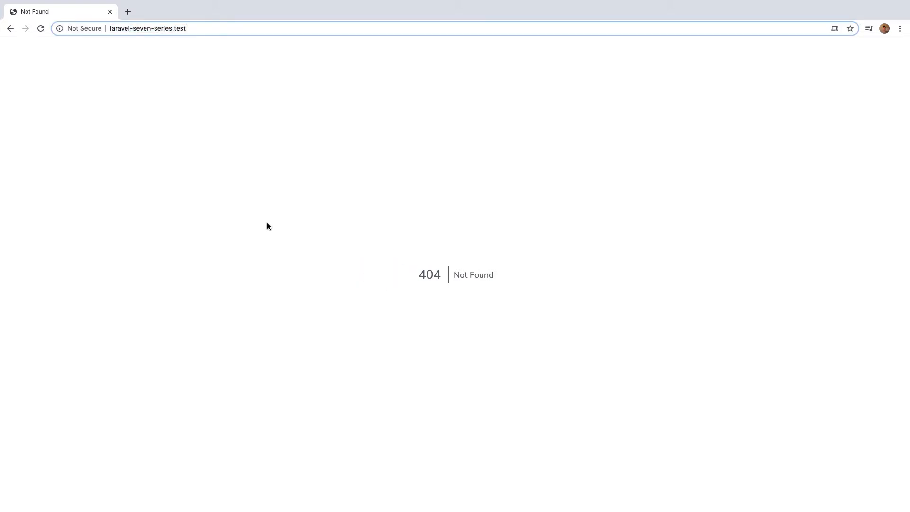
# Load laravel-seven-series.test/welcome in Chrome to confirm the welcome page appears
pyautogui.click(148, 27)
pyautogui.write('/welcome')
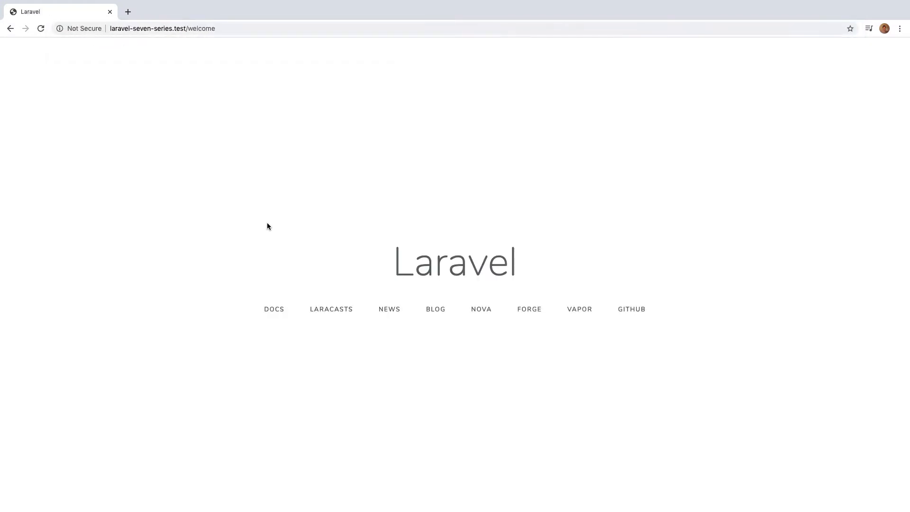
pyautogui.moveTo(299, 208)
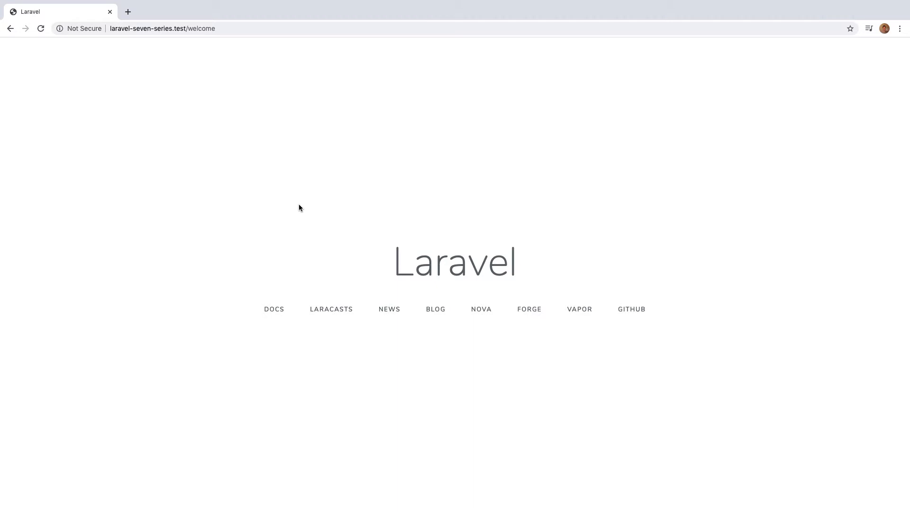
pyautogui.click(162, 29)
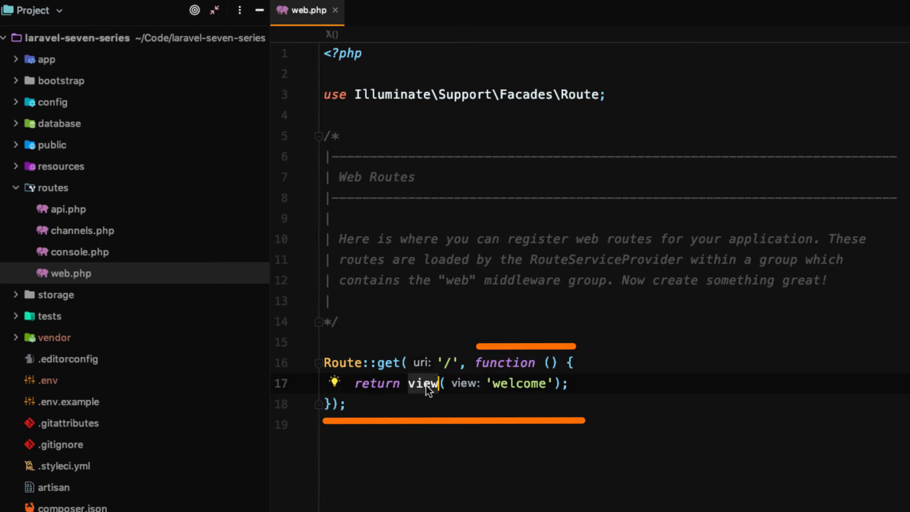
pyautogui.moveTo(490, 383)
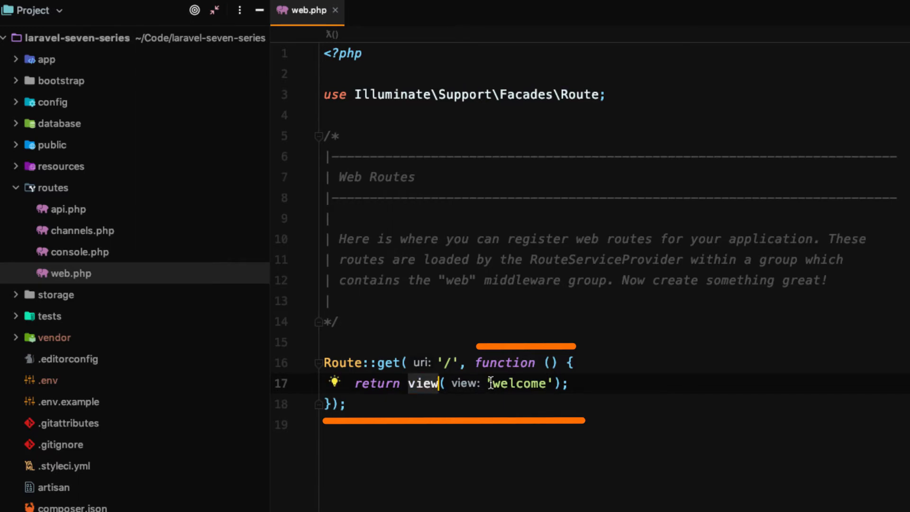
# Inspect the view() call in web.php, then expand resources/views to reveal welcome.blade.php
pyautogui.doubleClick(423, 383)
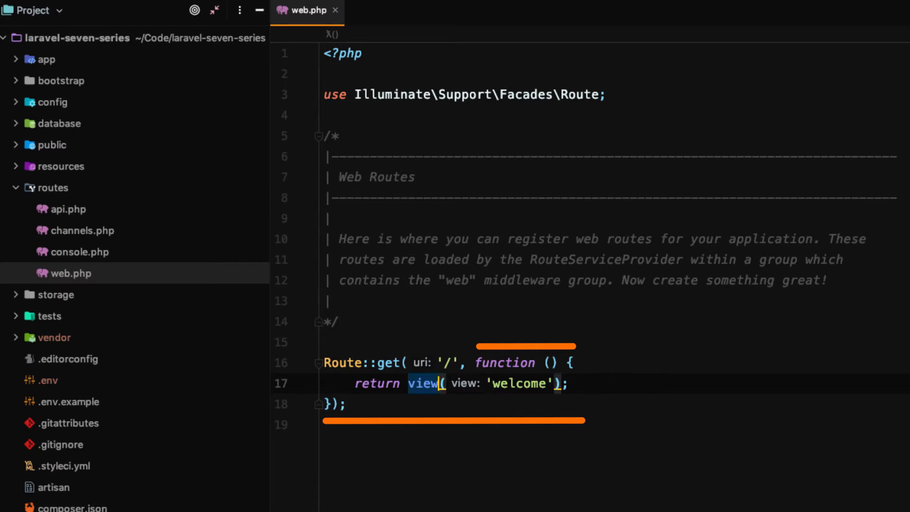
pyautogui.click(446, 362)
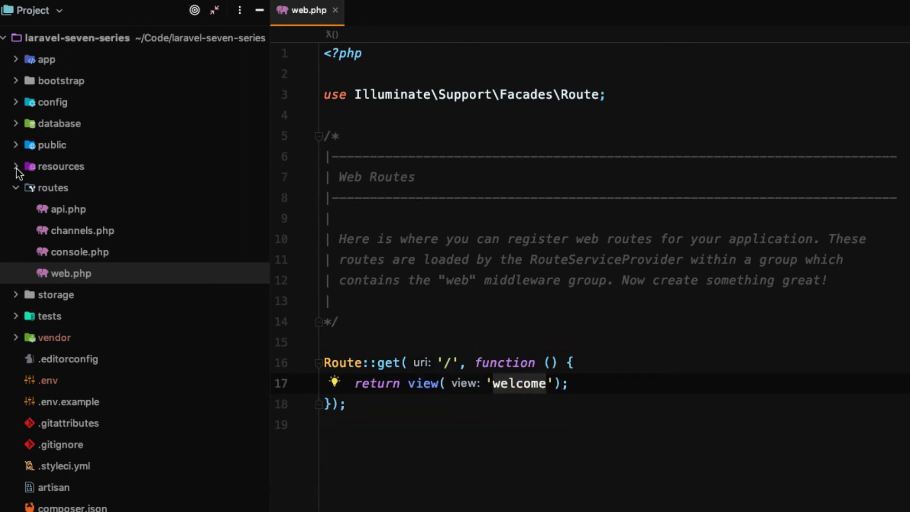
pyautogui.click(16, 166)
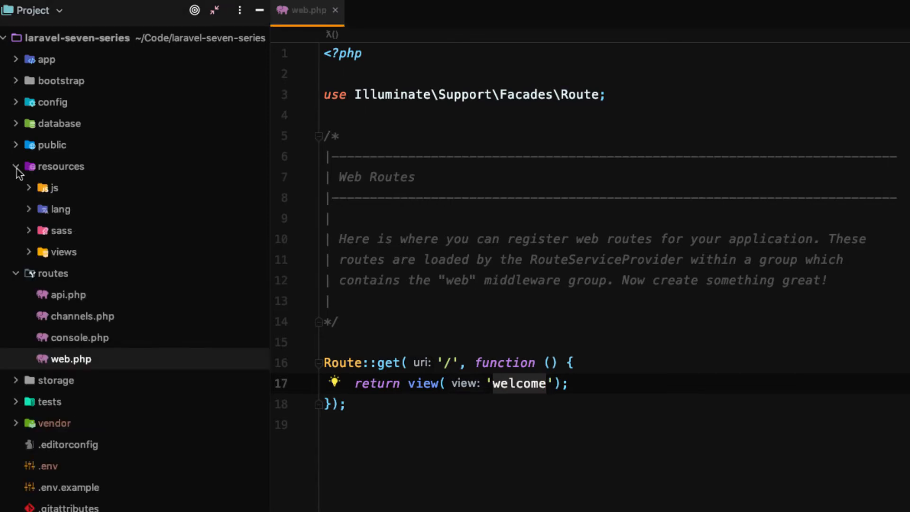
pyautogui.click(61, 166)
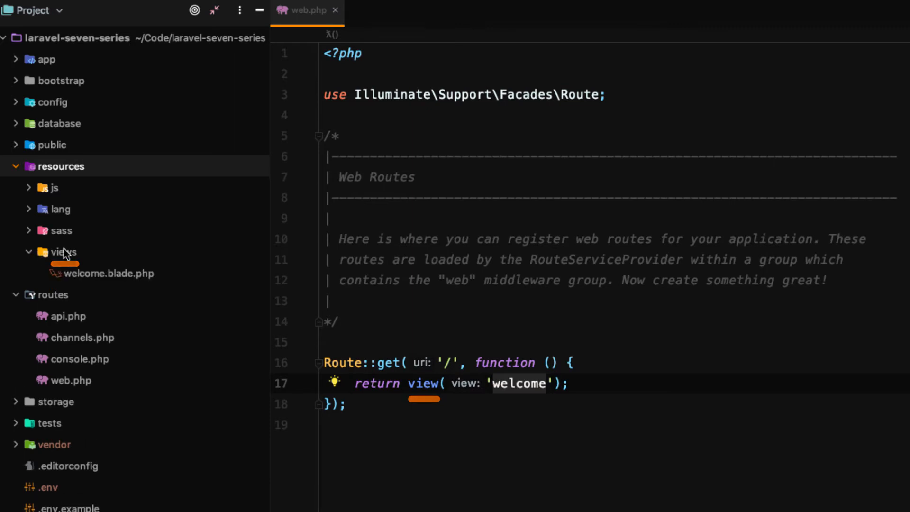
pyautogui.moveTo(97, 276)
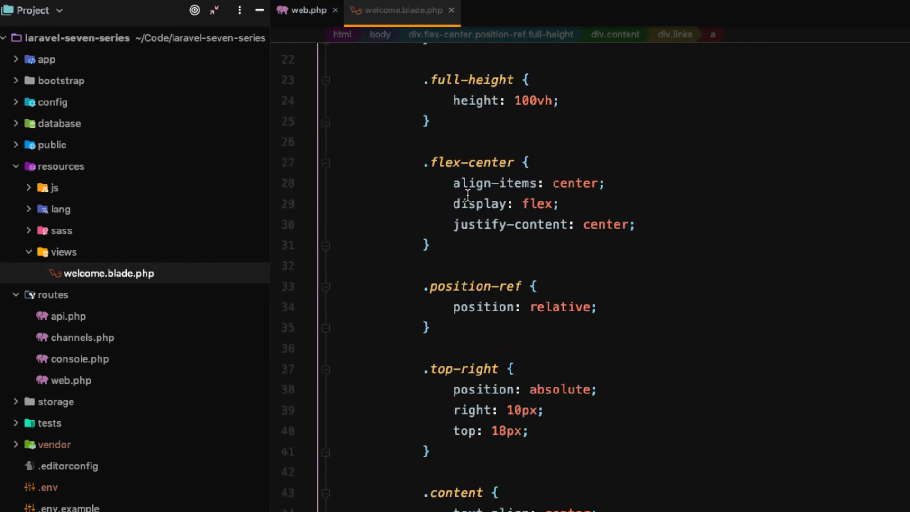
# Change the welcome.blade.php title div text to 'Laravel 7 From The Ground Up'
pyautogui.scroll(-3)
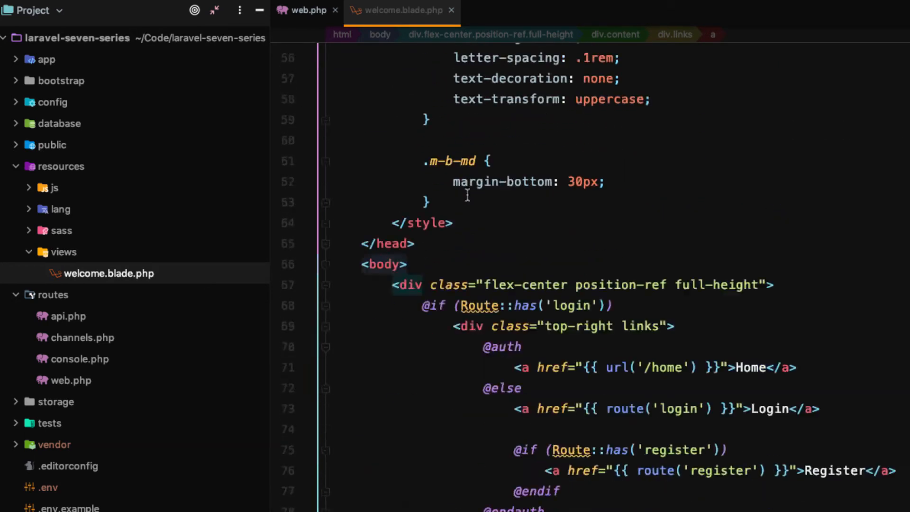
pyautogui.click(306, 11)
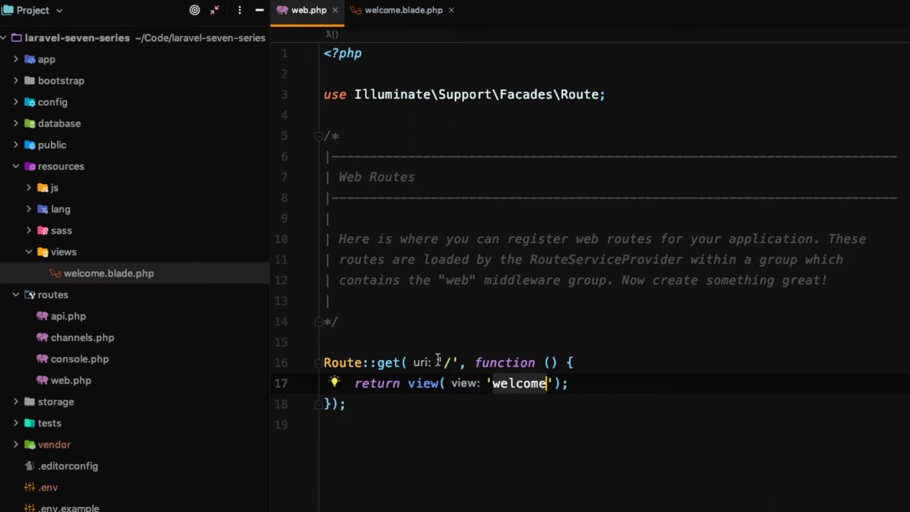
pyautogui.click(400, 10)
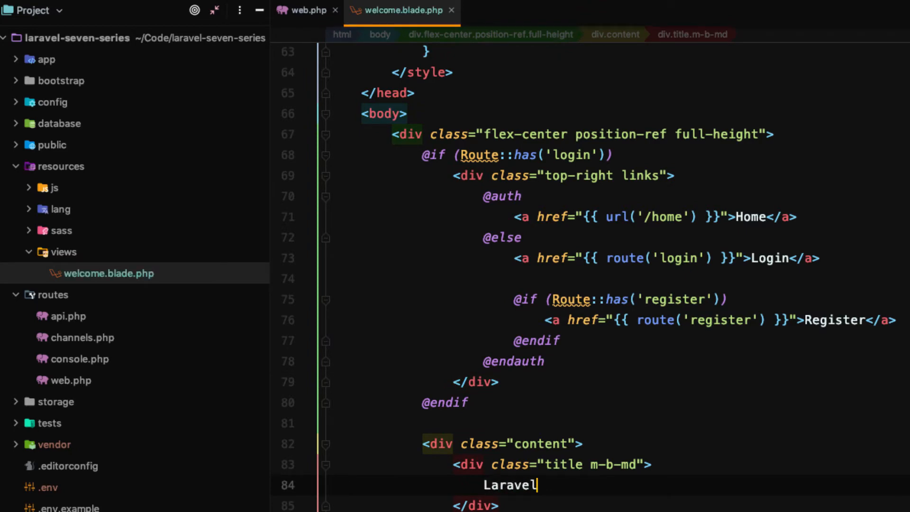
pyautogui.write('7 From')
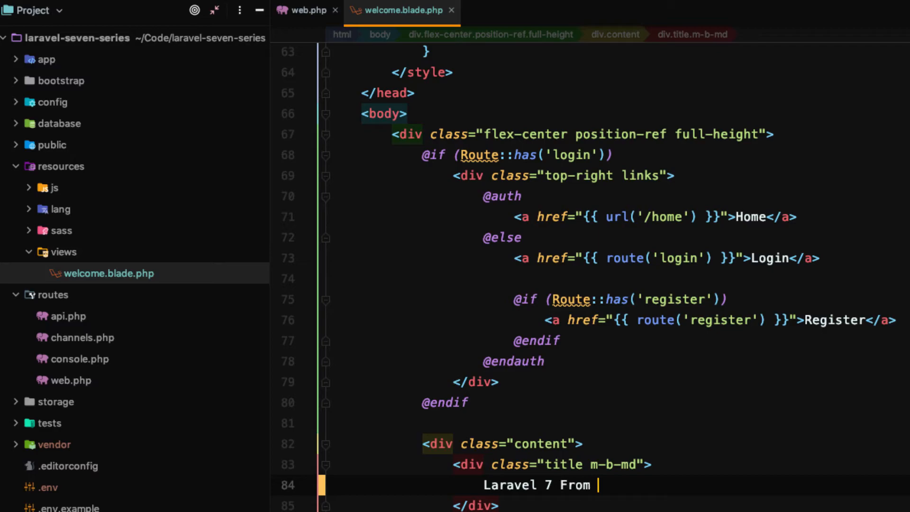
pyautogui.write('The Ground Up')
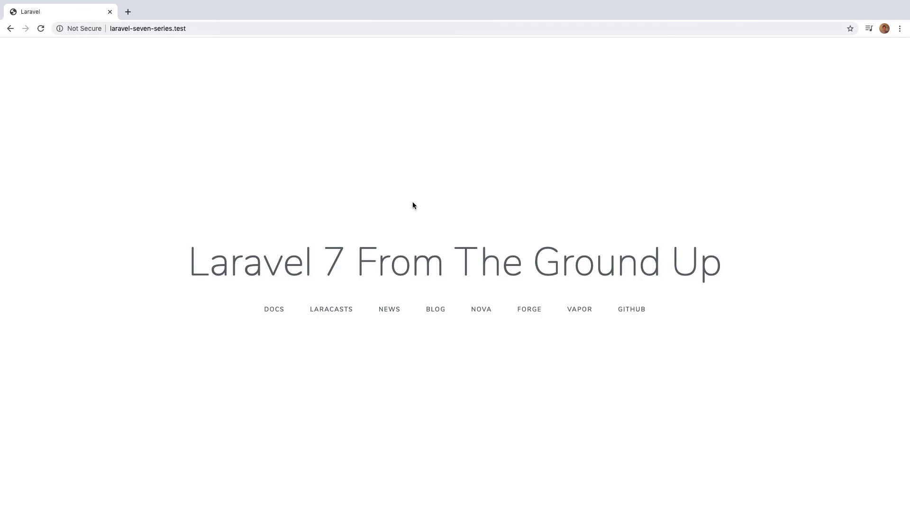
pyautogui.moveTo(437, 214)
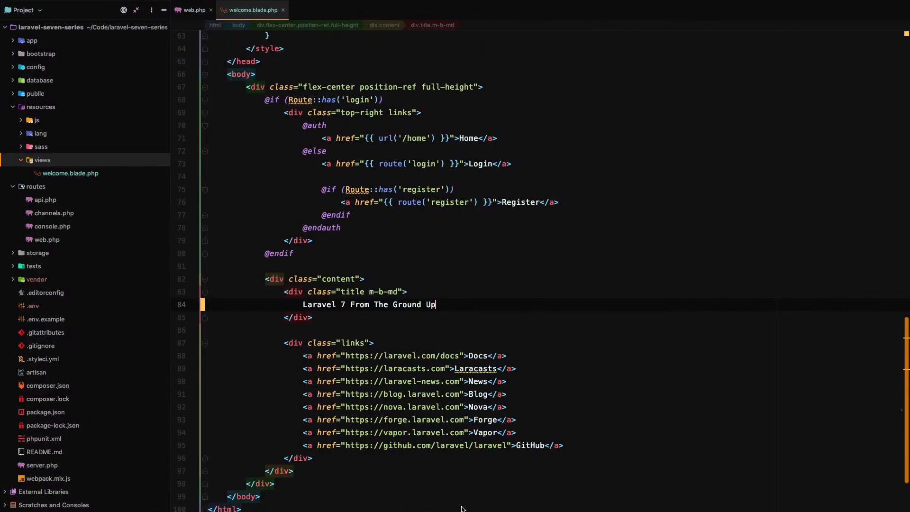
# Add a /home route in web.php that returns view('home'), then go test it in the browser
pyautogui.click(192, 9)
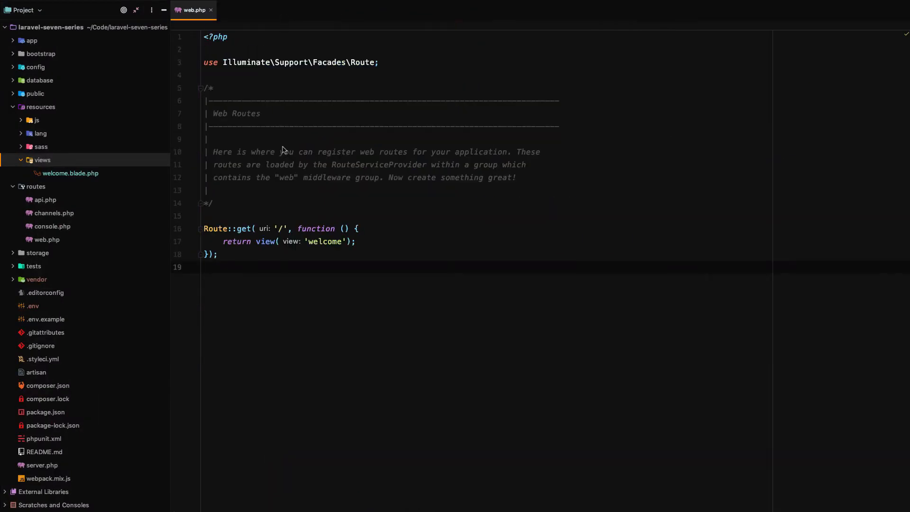
pyautogui.moveTo(283, 308)
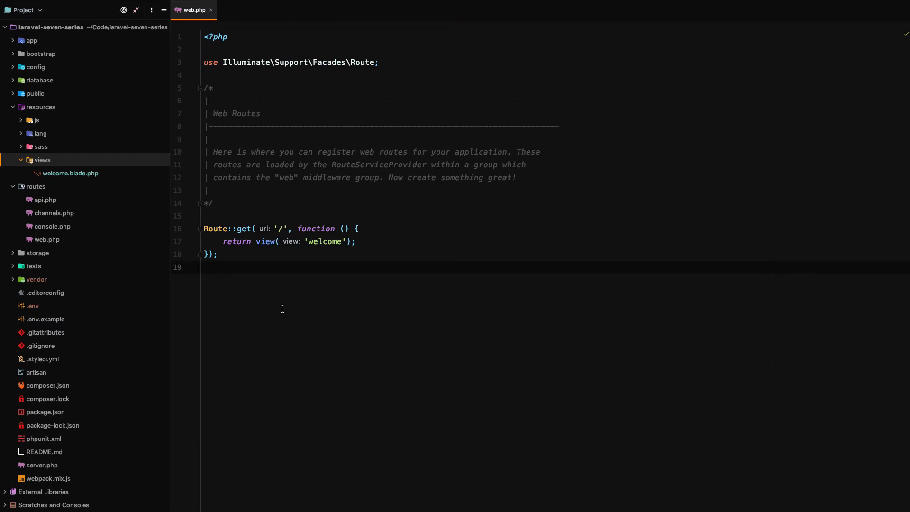
pyautogui.write("Route::get('/home', function () {")
pyautogui.write('});')
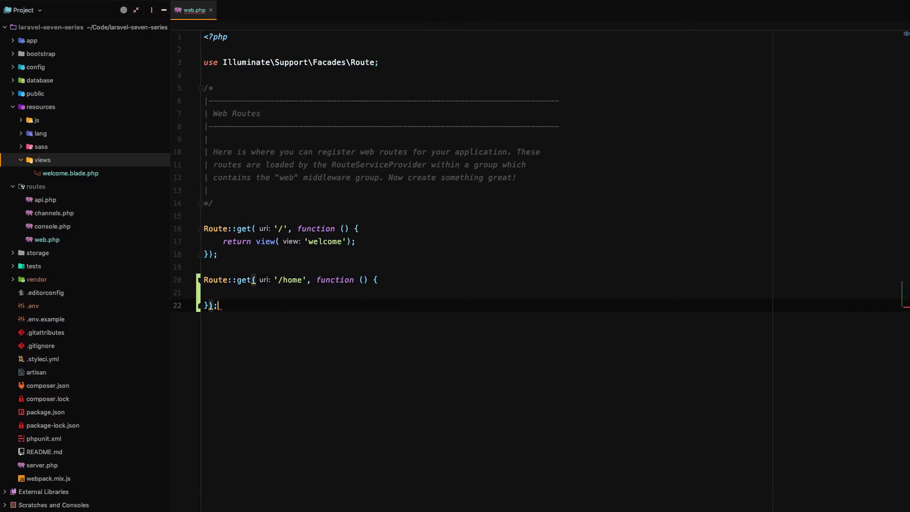
pyautogui.write('return view(')
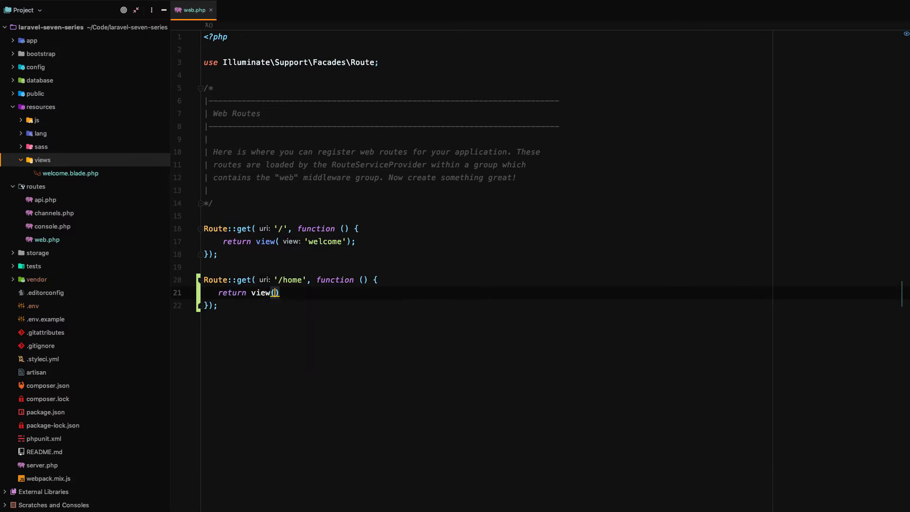
pyautogui.write("view: 'home');")
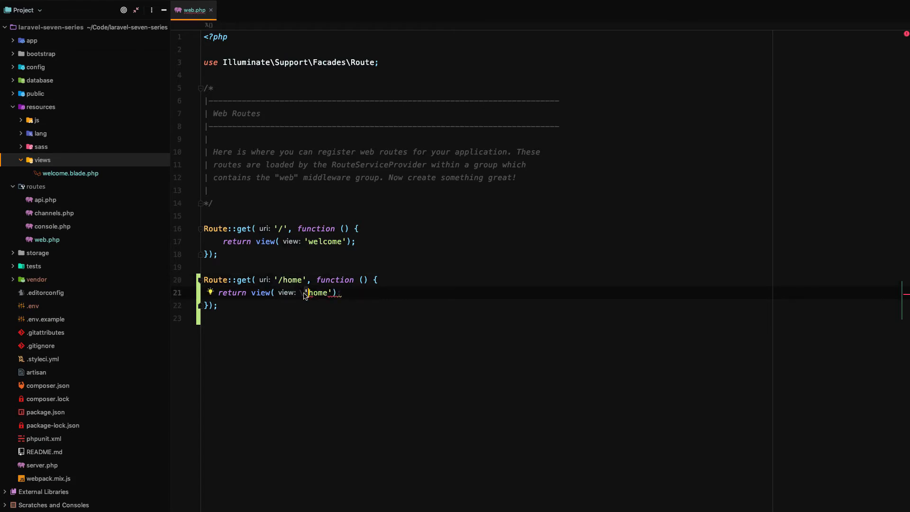
pyautogui.moveTo(417, 505)
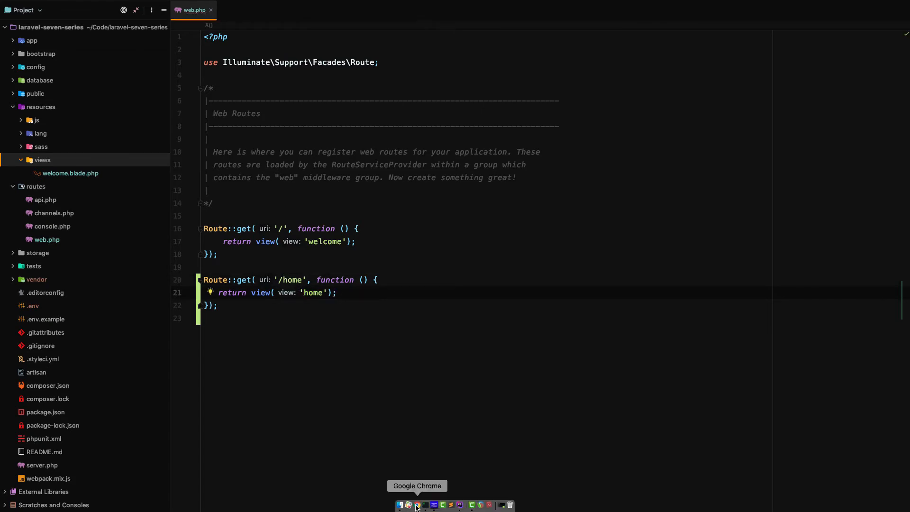
pyautogui.click(416, 504)
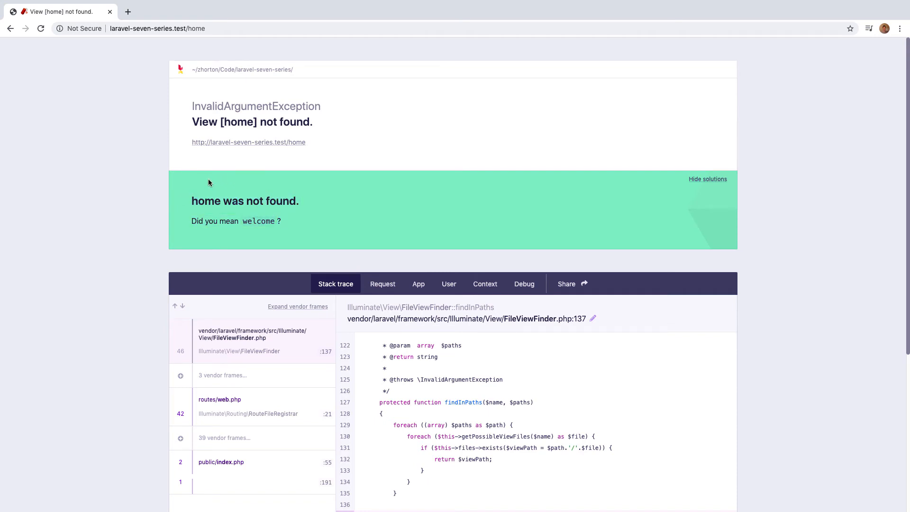
pyautogui.moveTo(305, 206)
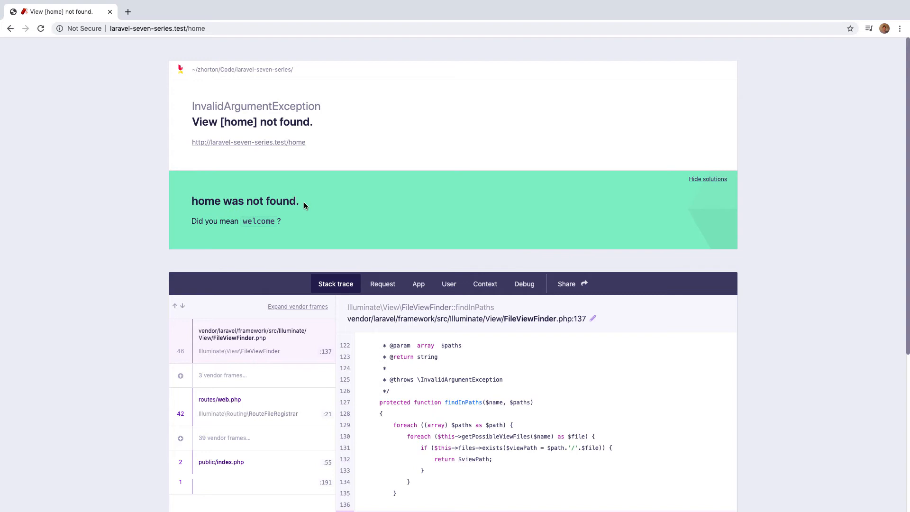
pyautogui.moveTo(290, 224)
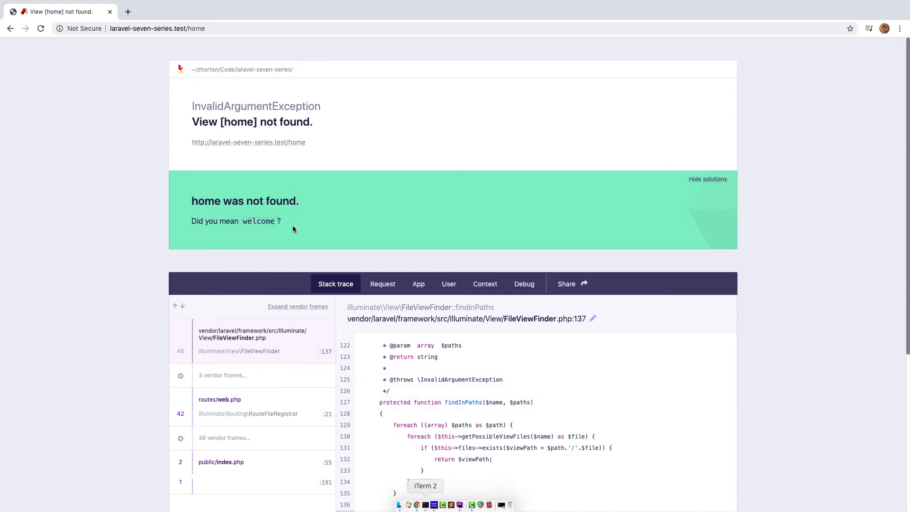
# Return to PhpStorm after reading the 'View [home] not found' error in Chrome
pyautogui.click(424, 504)
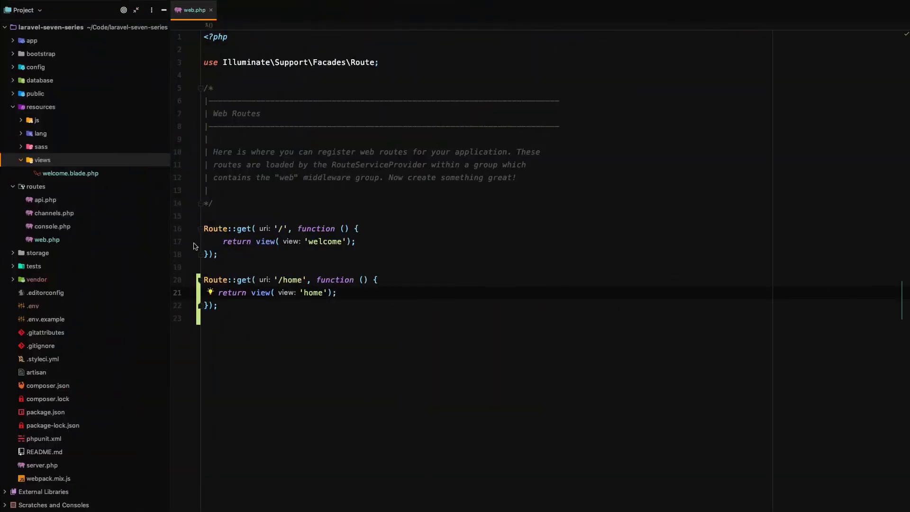
pyautogui.moveTo(84, 179)
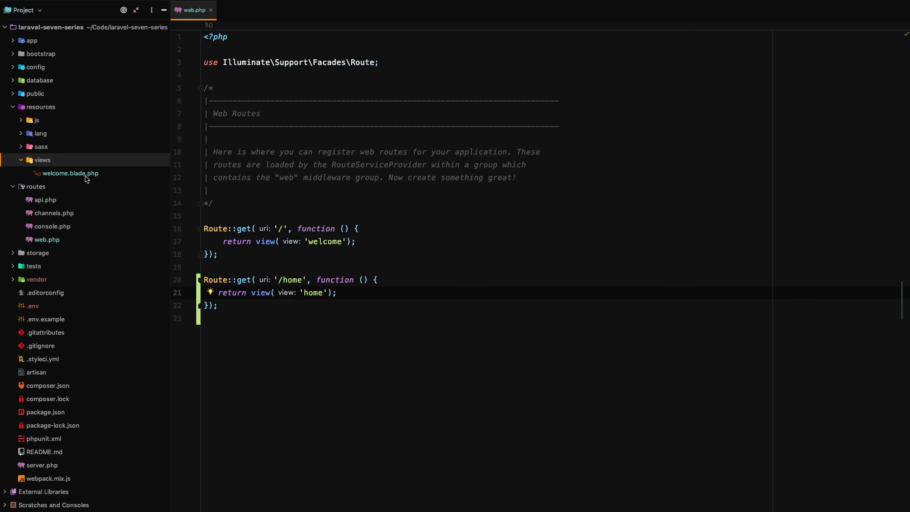
# Create home.blade.php in resources/views and copy the head markup from welcome.blade.php
pyautogui.doubleClick(71, 173)
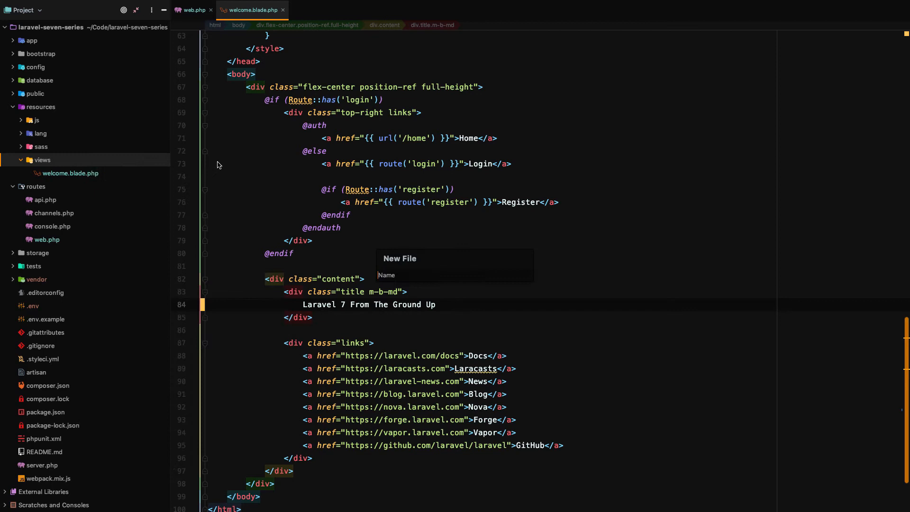
pyautogui.write('home.blade.php')
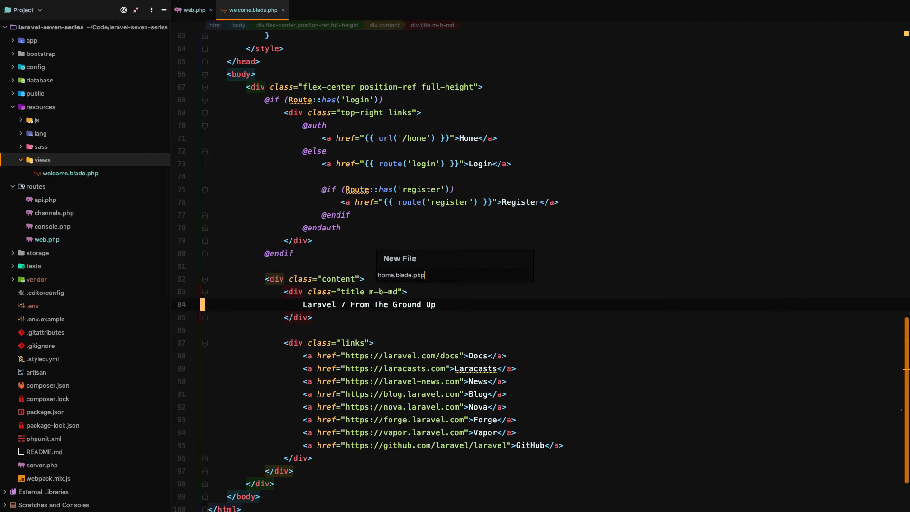
pyautogui.press('Return')
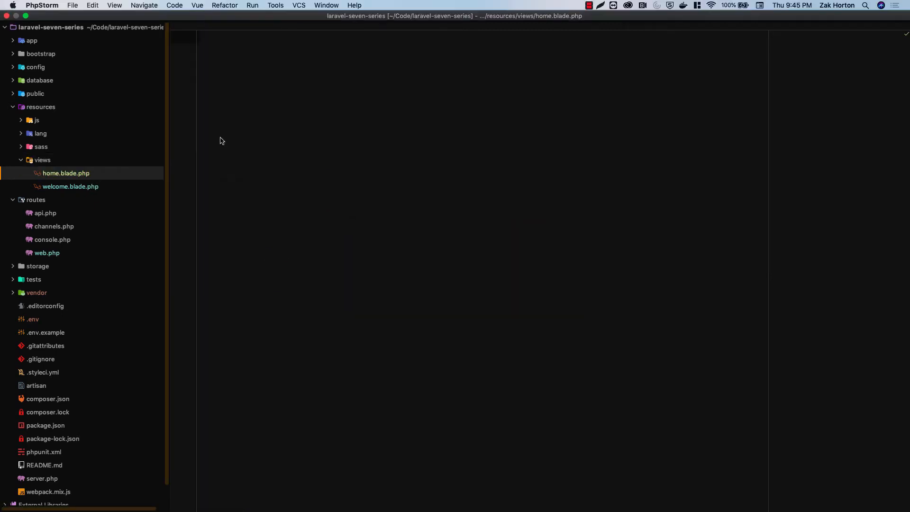
pyautogui.click(71, 186)
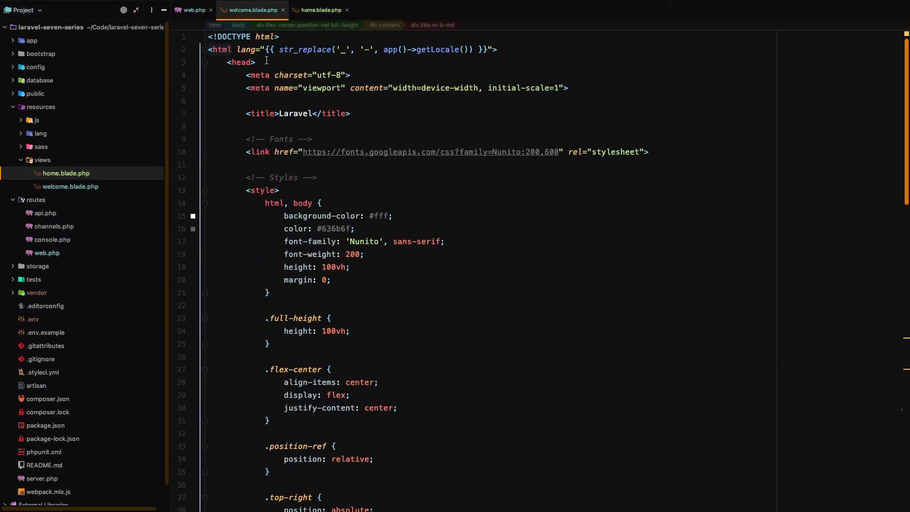
pyautogui.click(256, 62)
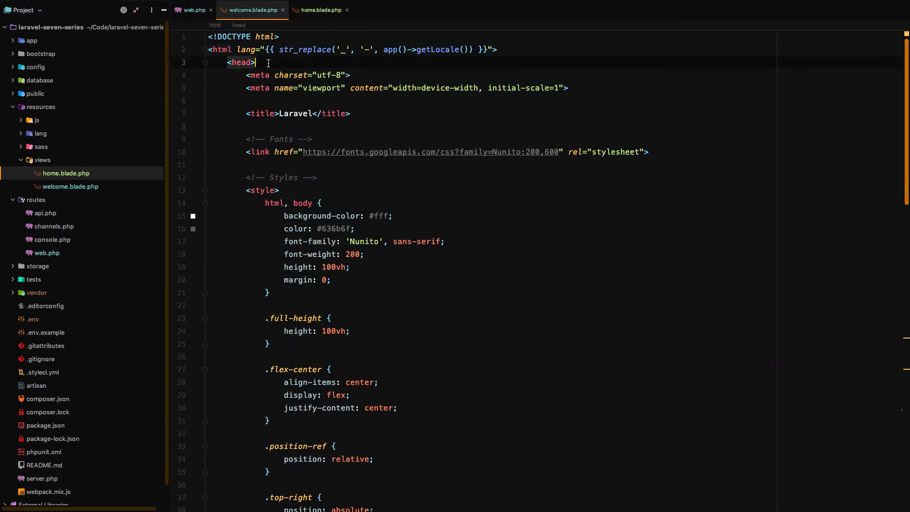
pyautogui.rightClick(268, 63)
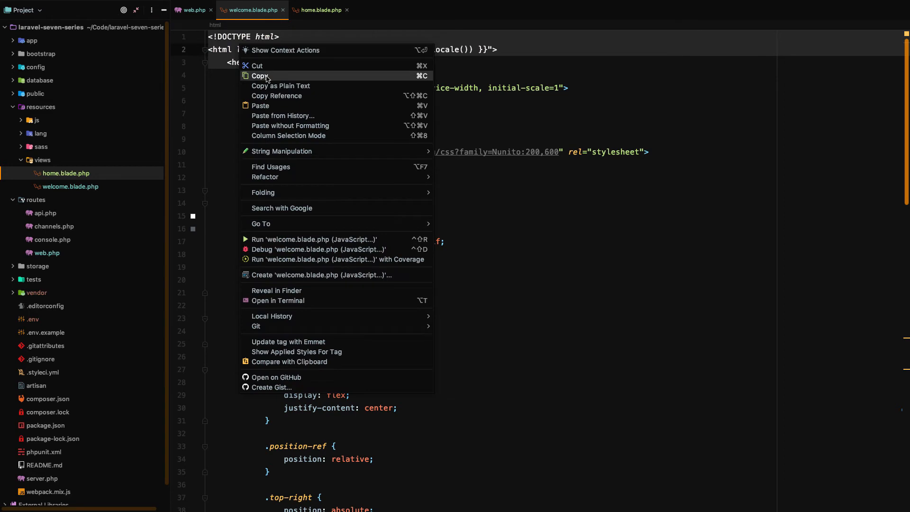
pyautogui.click(259, 76)
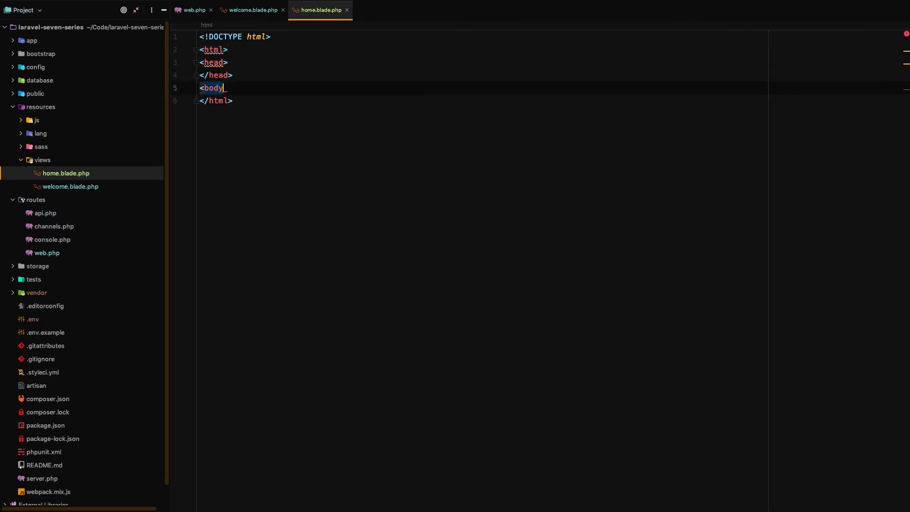
# Give home.blade.php the title 'User Home Dashboard' and a body div containing 'Sam'
pyautogui.write('>')
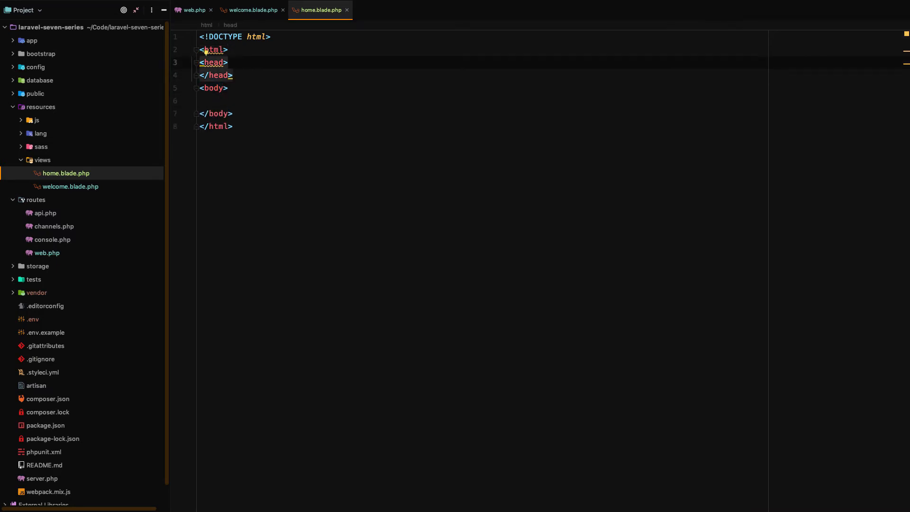
pyautogui.write('<')
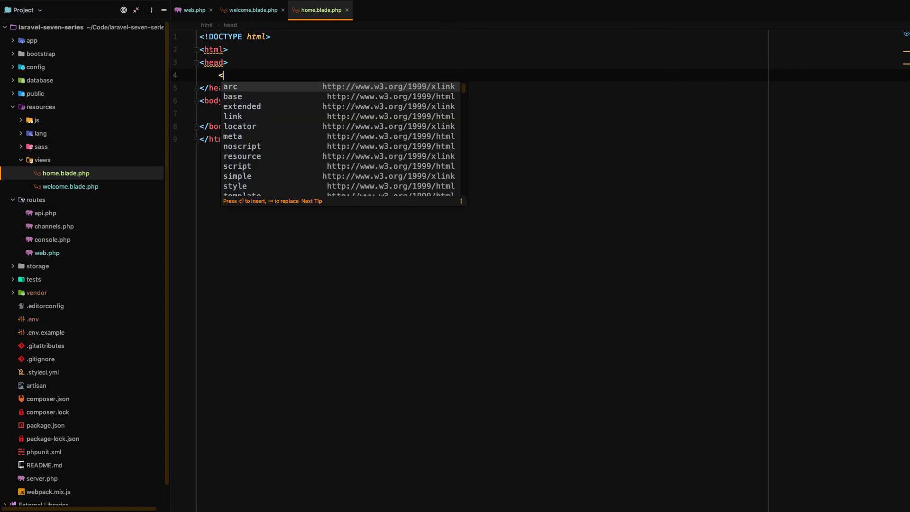
pyautogui.write('title>User H</title>')
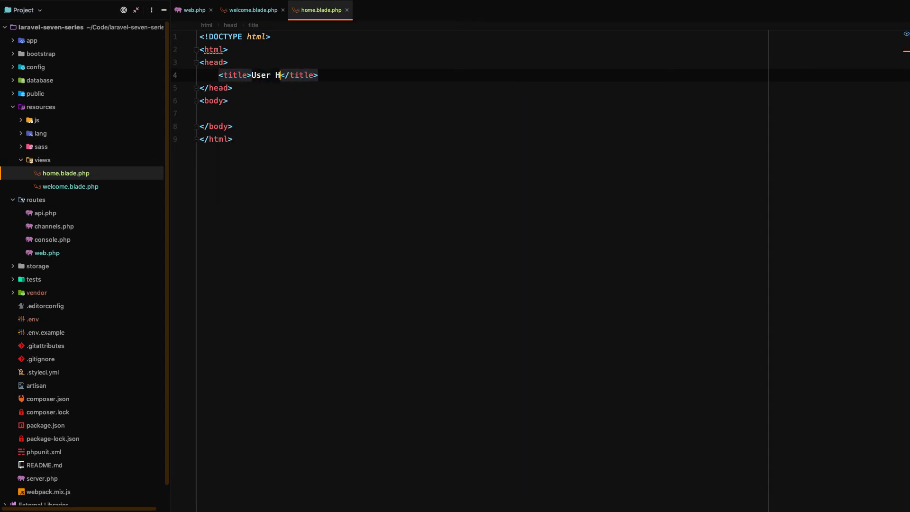
pyautogui.write('ome Dashboard')
pyautogui.click(482, 113)
pyautogui.write('<div>')
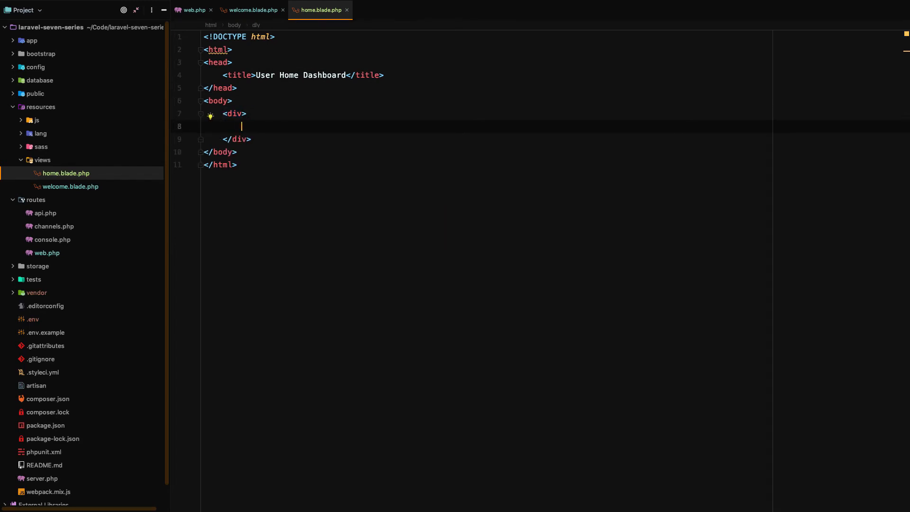
pyautogui.write('Sam')
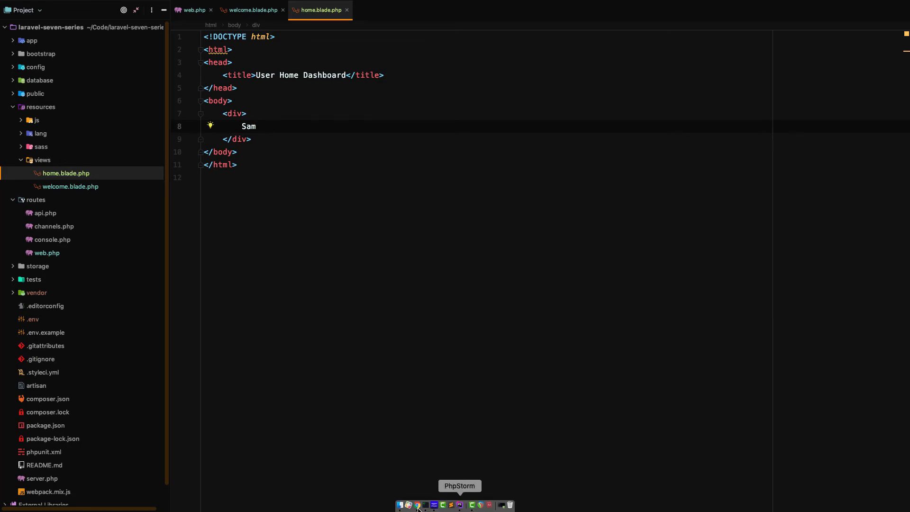
pyautogui.click(407, 506)
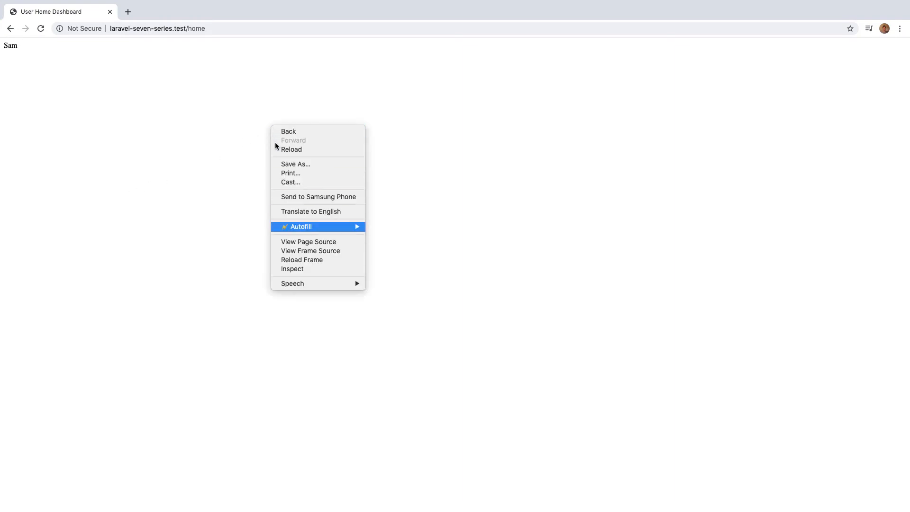
# Inspect the /home page's rendered div containing 'Sam' in Chrome DevTools Elements
pyautogui.click(292, 268)
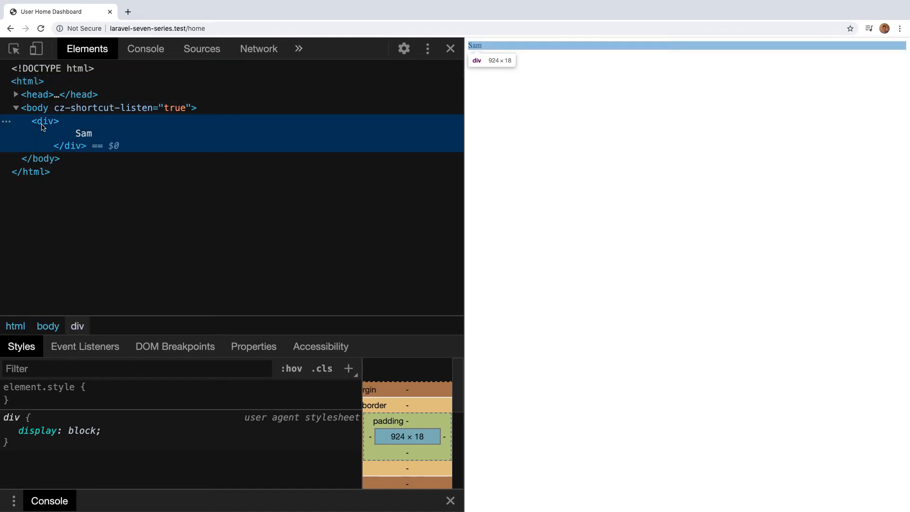
pyautogui.moveTo(506, 89)
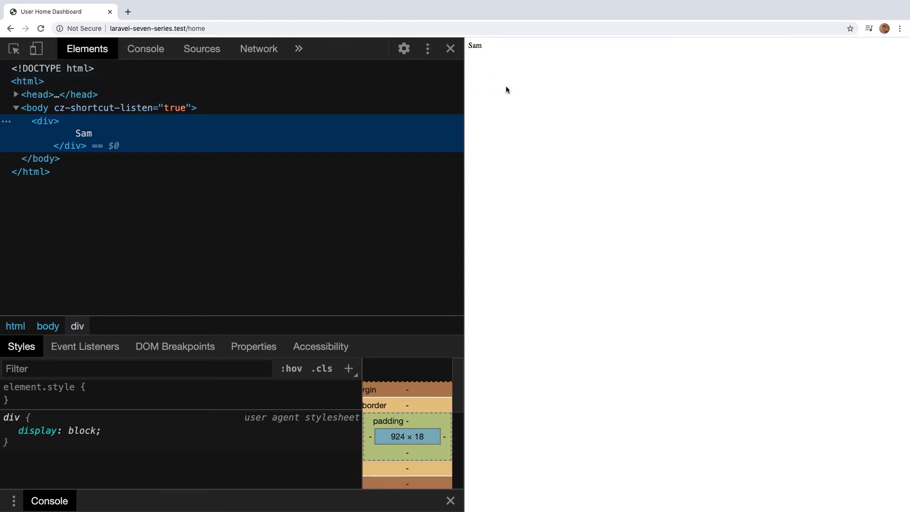
pyautogui.moveTo(499, 504)
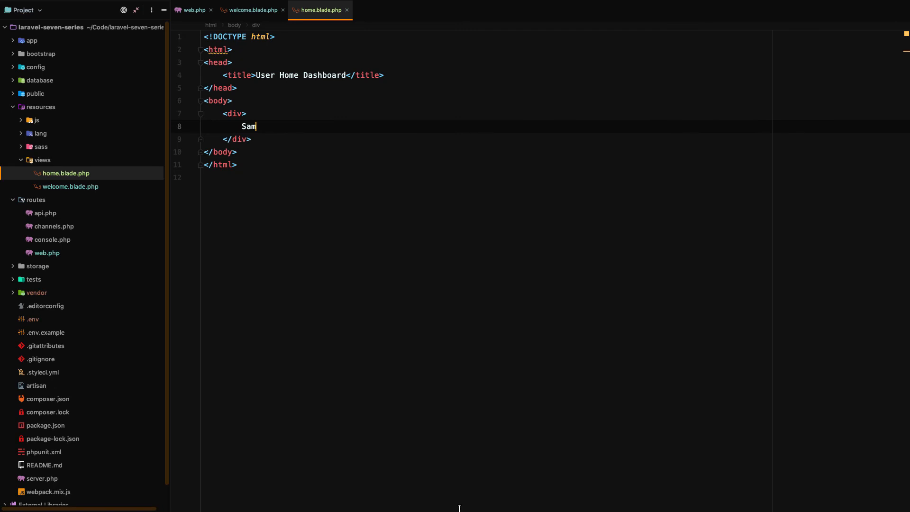
pyautogui.moveTo(251, 123)
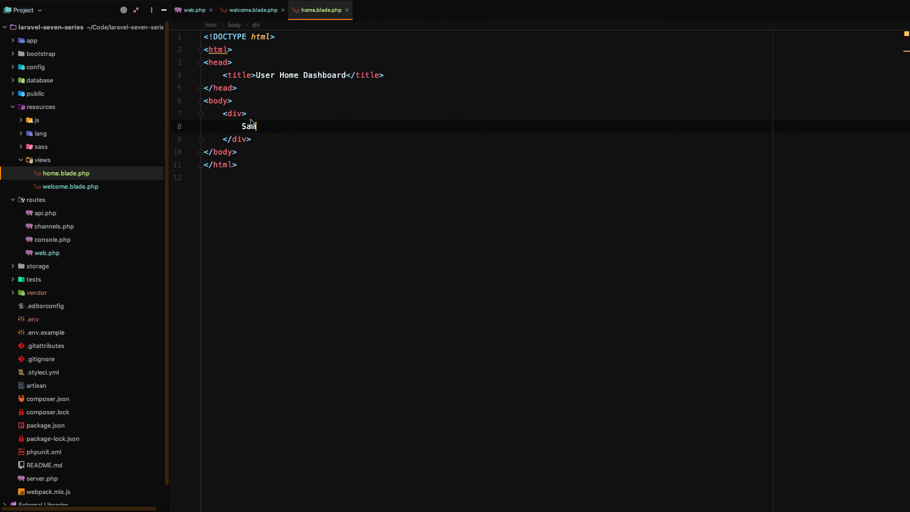
# In web.php, make the /home route return the string 'sam' instead of view('home')
pyautogui.click(192, 10)
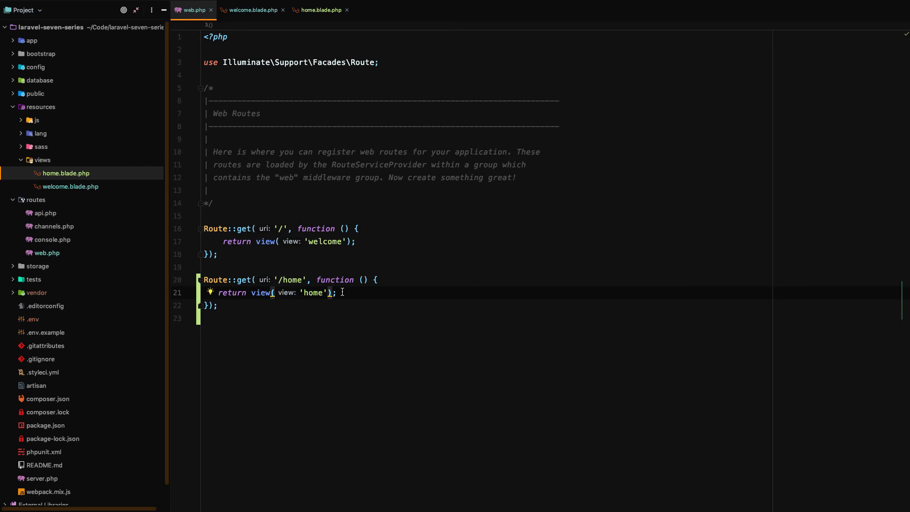
pyautogui.click(249, 293)
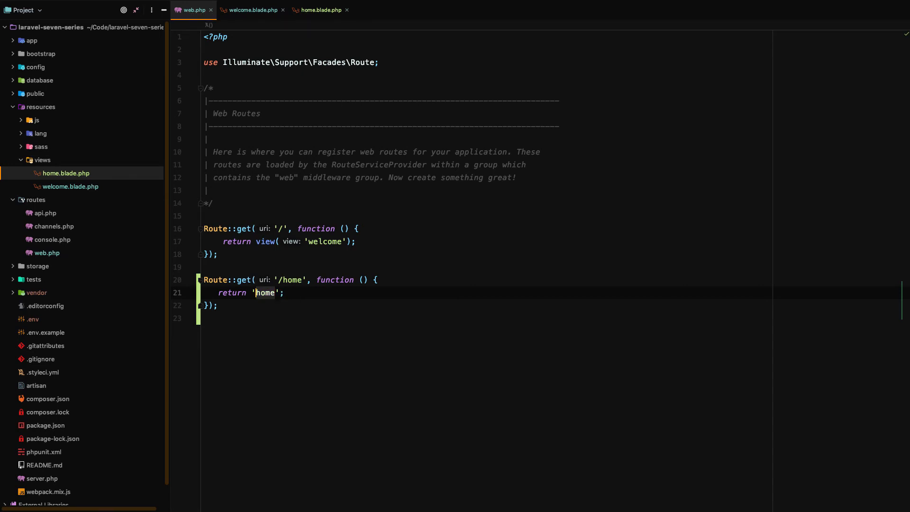
pyautogui.write('sam')
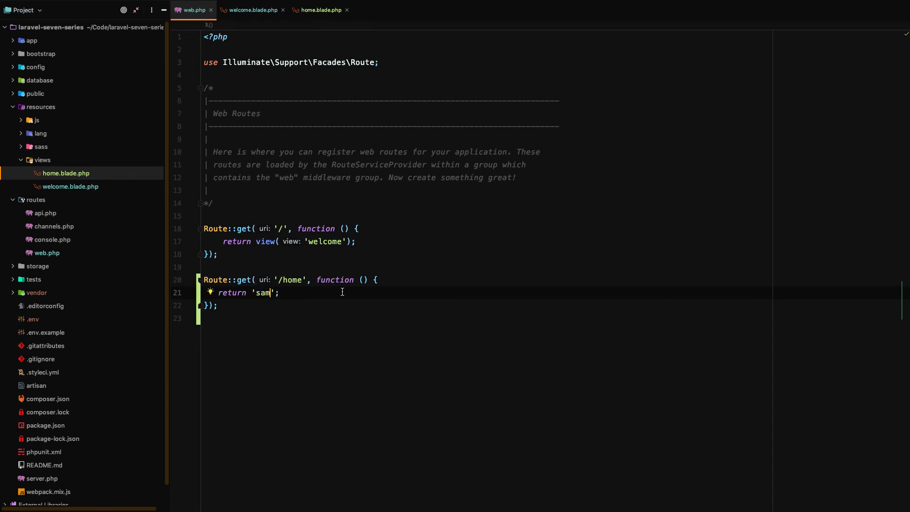
pyautogui.moveTo(415, 506)
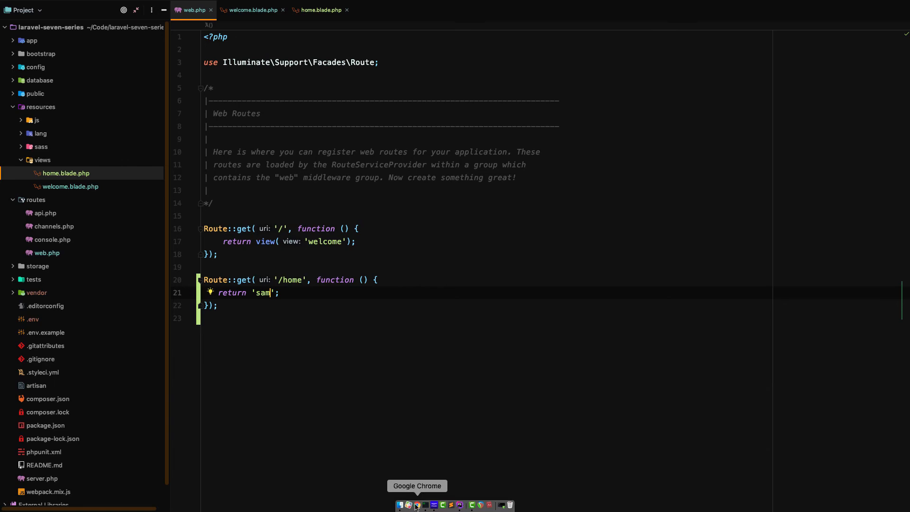
# In Chrome, reload /home showing 'sam' and inspect the home request's text/html Content-Type header
pyautogui.click(415, 505)
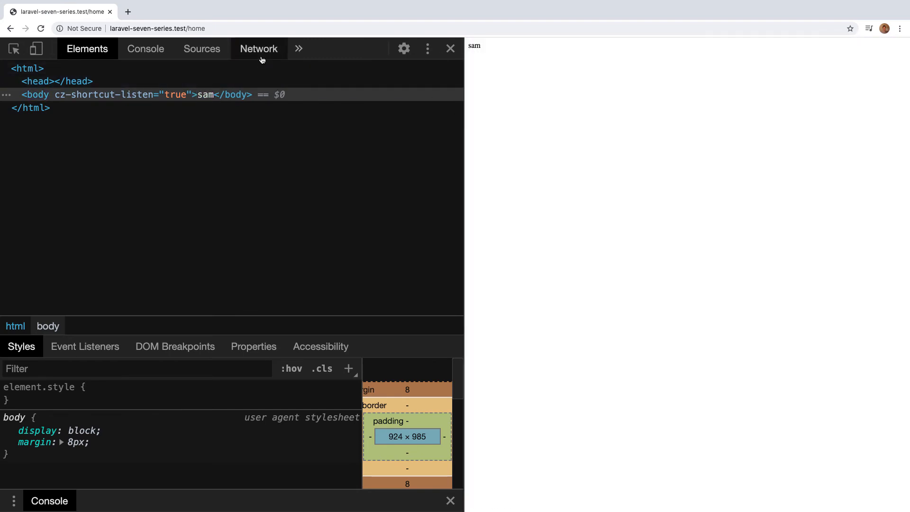
pyautogui.click(259, 49)
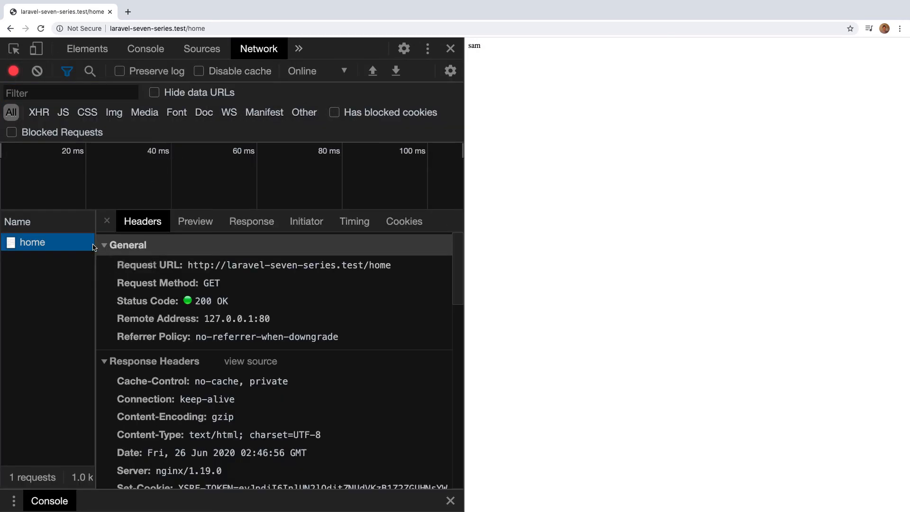
pyautogui.moveTo(183, 423)
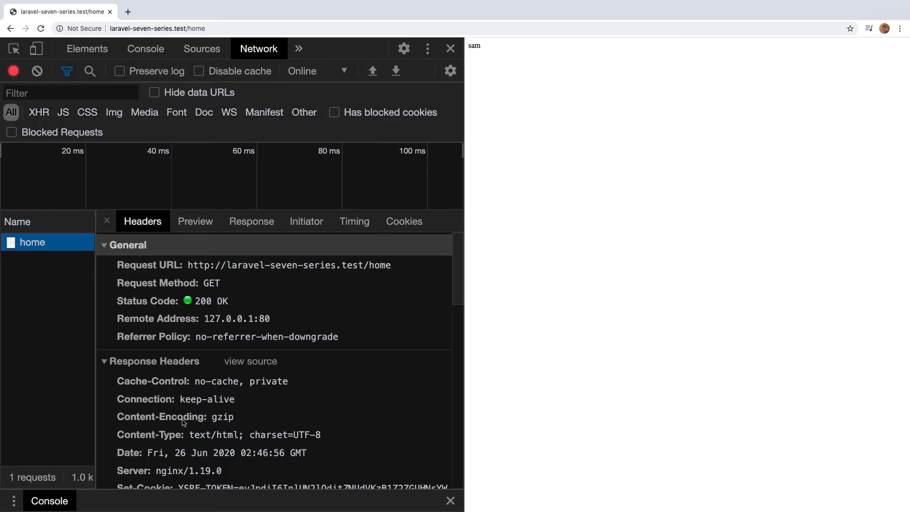
pyautogui.click(203, 435)
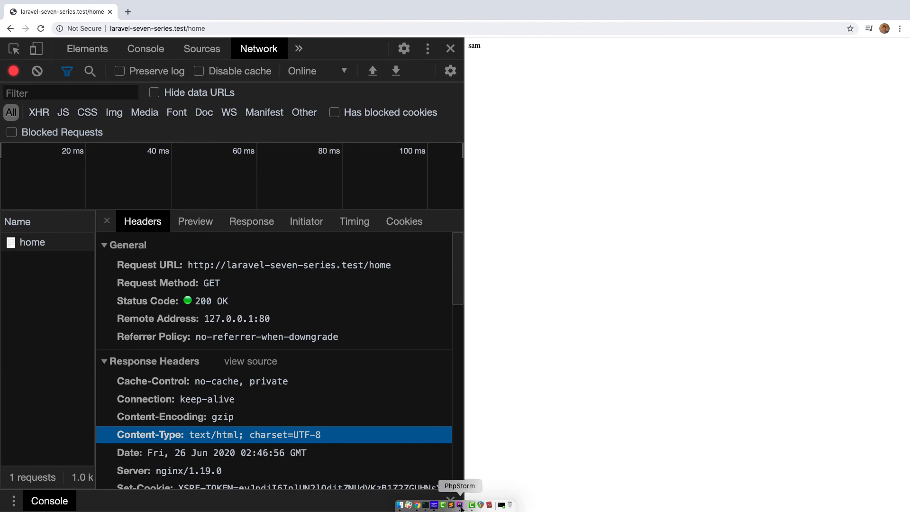
# Rewrite the /home route to return the array ['name' => 'sam']
pyautogui.click(461, 506)
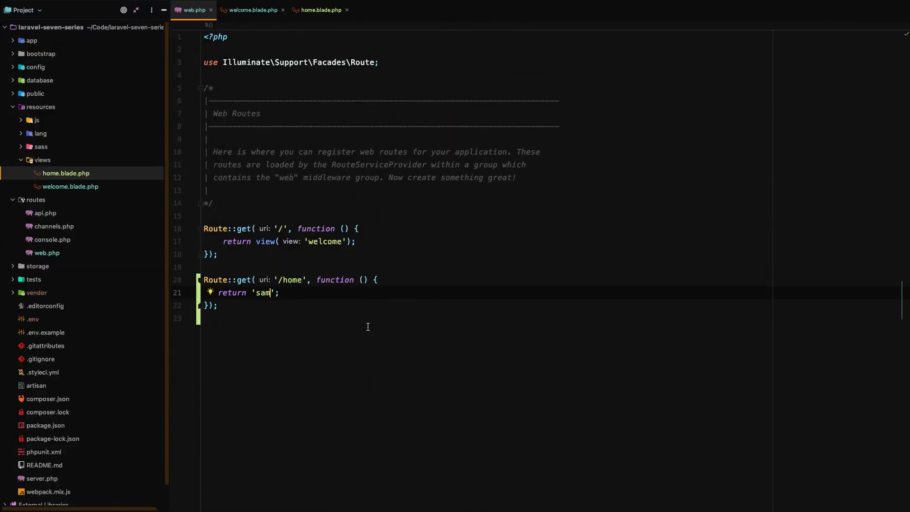
pyautogui.write("['name")
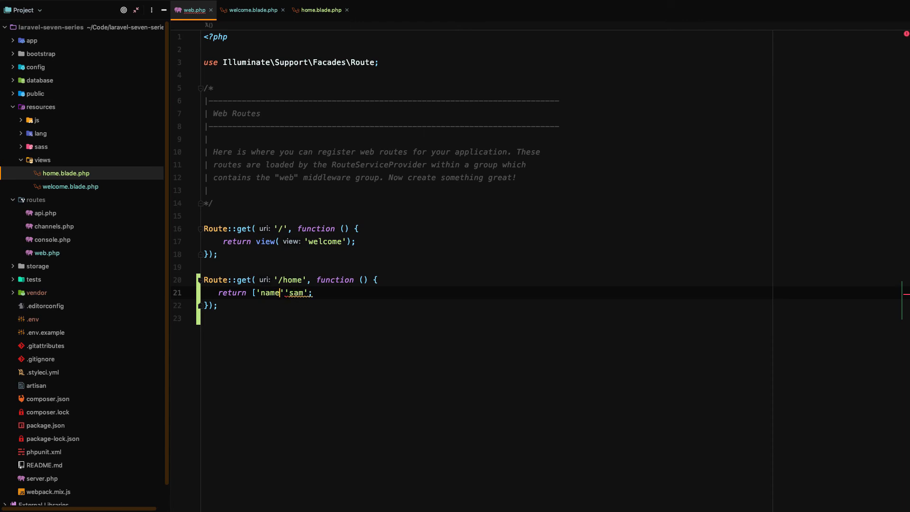
pyautogui.write('=>')
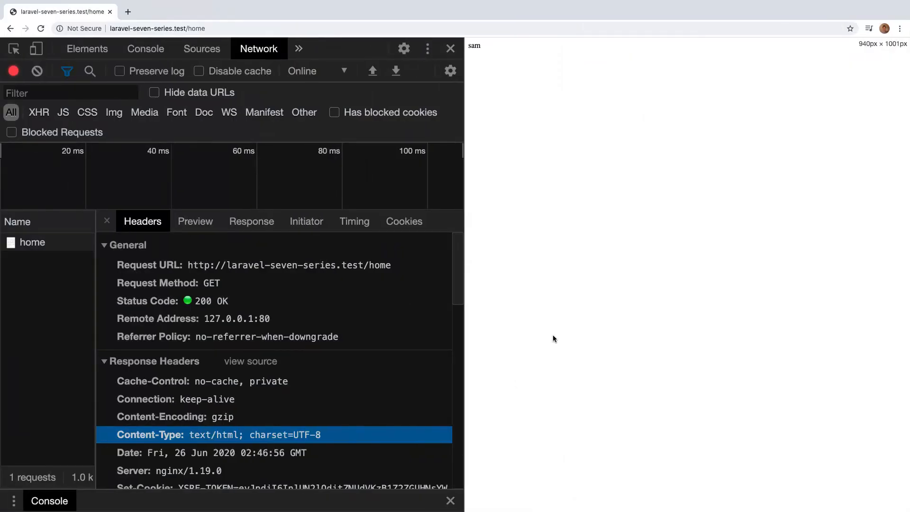
# Reload /home showing JSON {"name": "sam"}, select it, and inspect the home network request
pyautogui.click(40, 27)
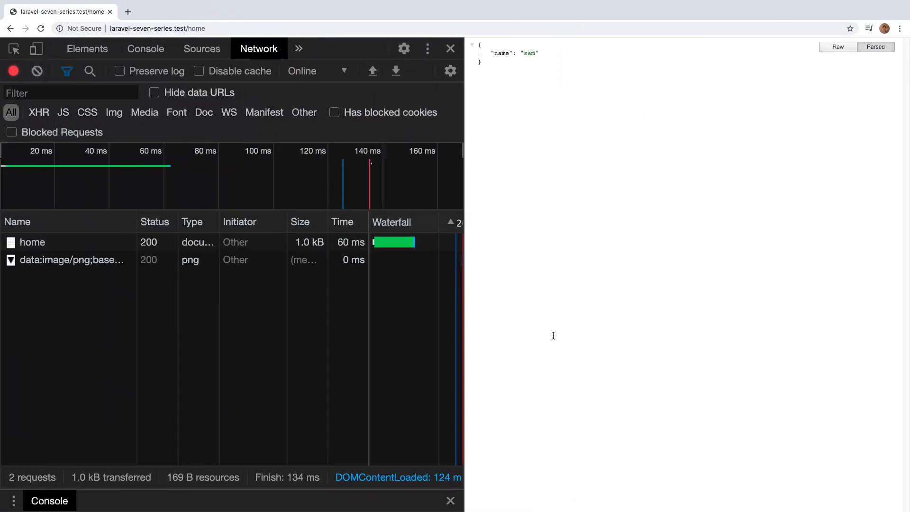
pyautogui.doubleClick(515, 53)
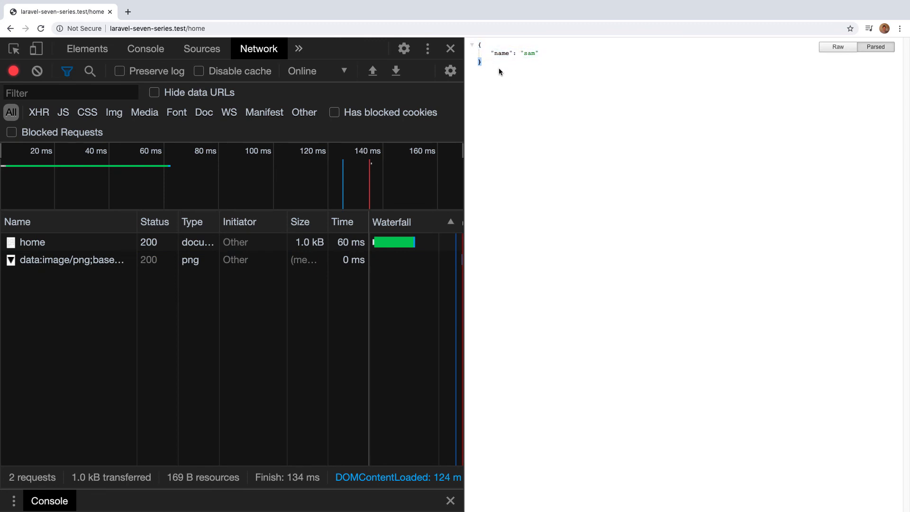
pyautogui.moveTo(94, 251)
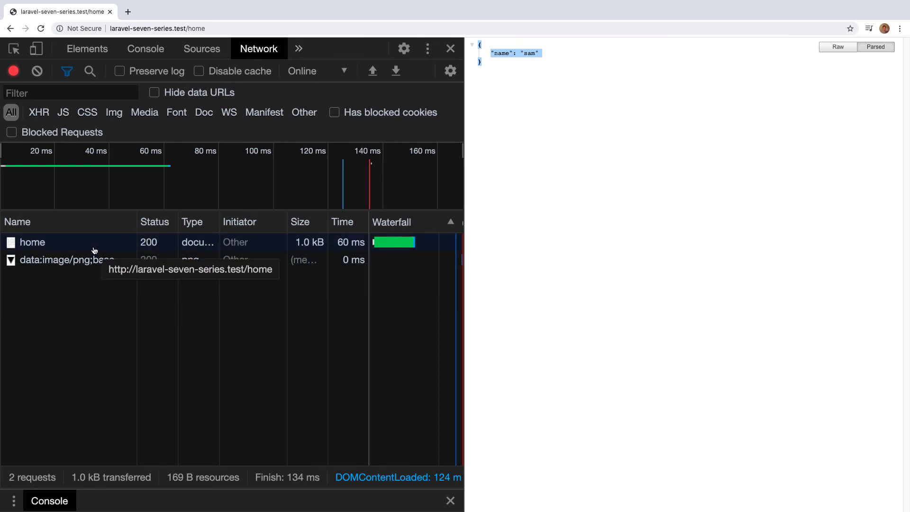
pyautogui.click(33, 242)
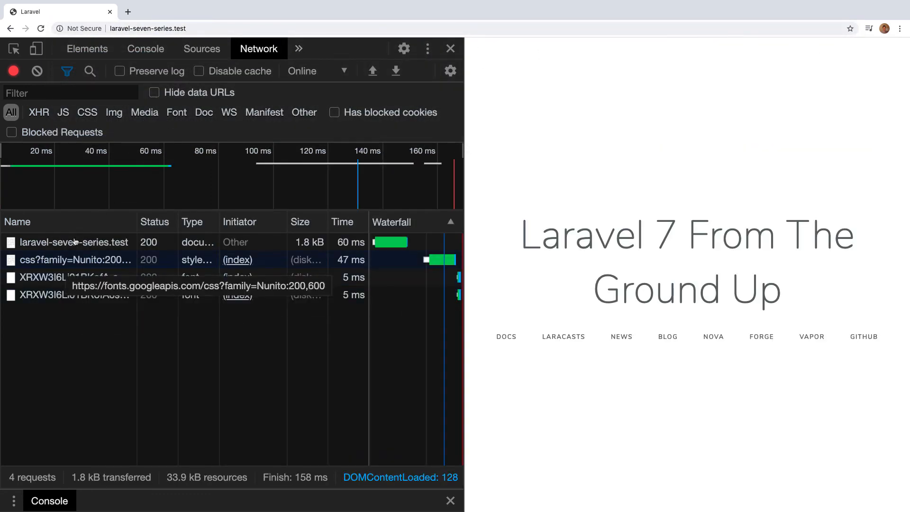
# Inspect the site root request's headers, then close DevTools to show the welcome page full-width
pyautogui.click(74, 242)
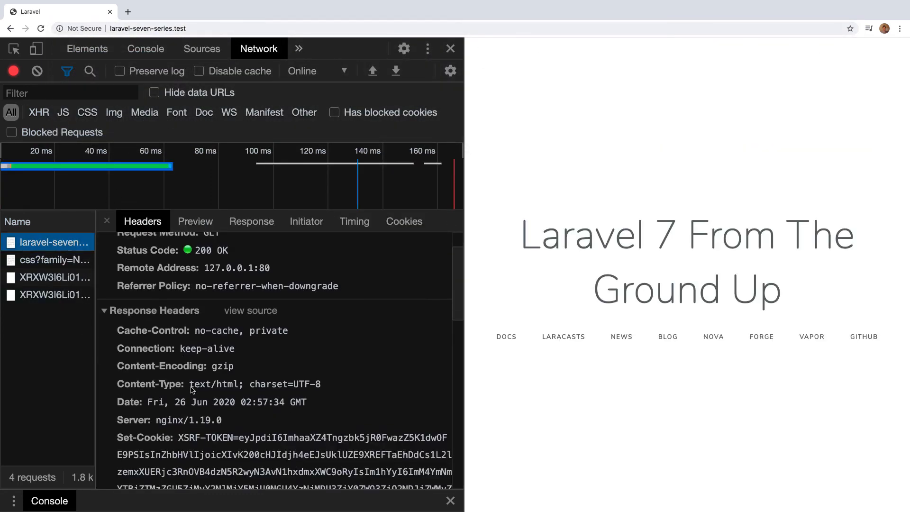
pyautogui.click(237, 384)
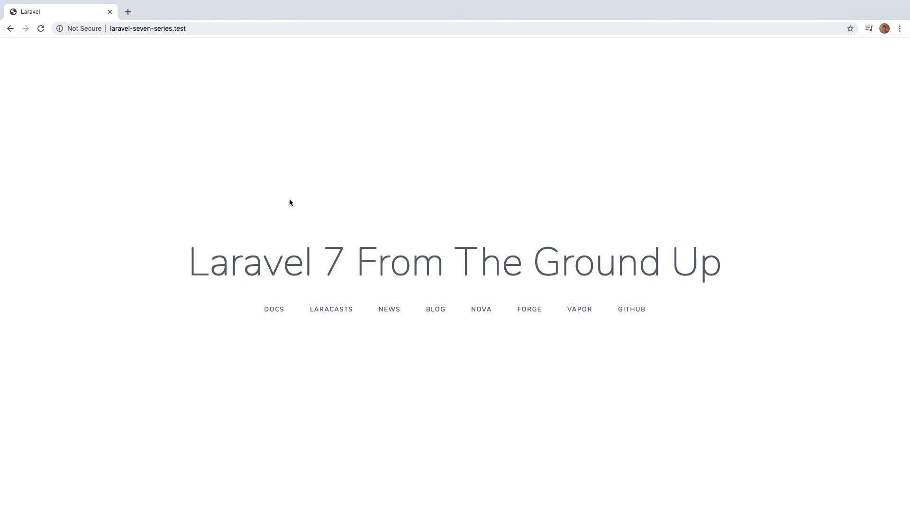
pyautogui.moveTo(190, 203)
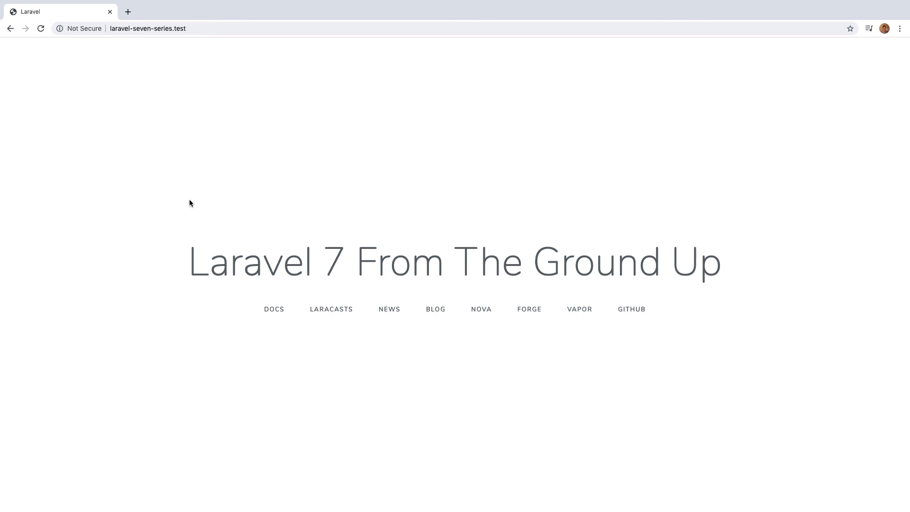